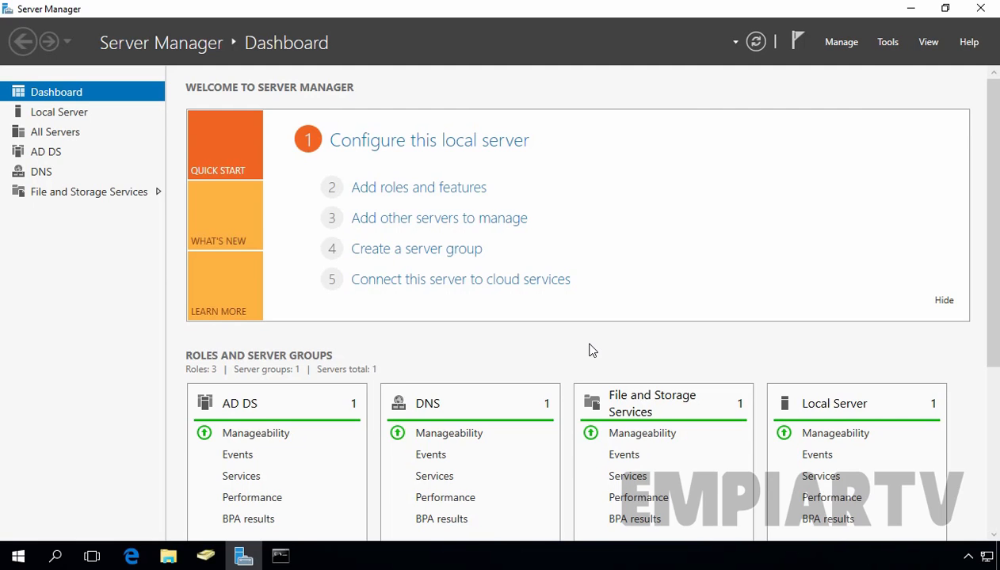
Launch Group Policy Management from the administrative tools and maximize its window
left_click(887, 41)
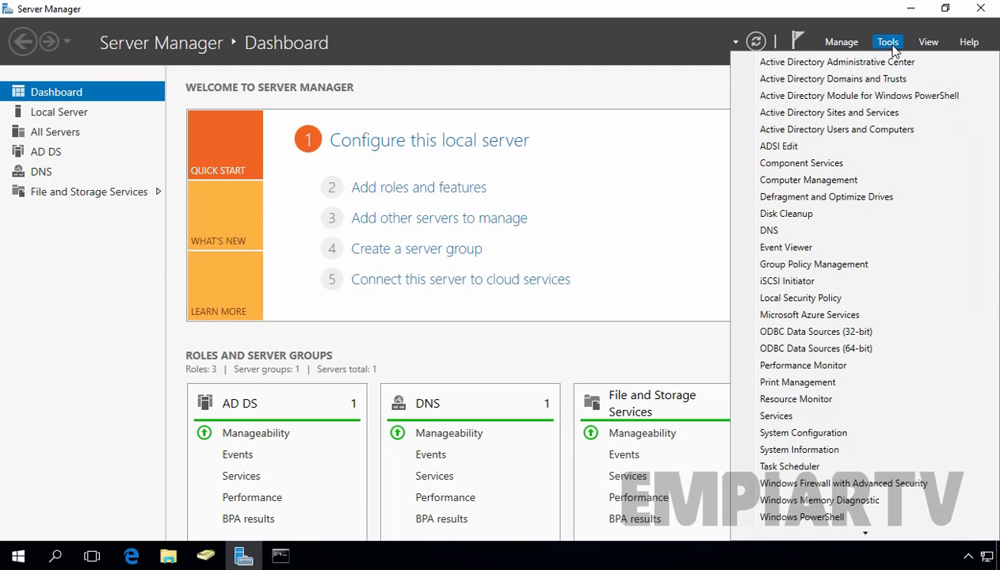
mouse_move(836, 129)
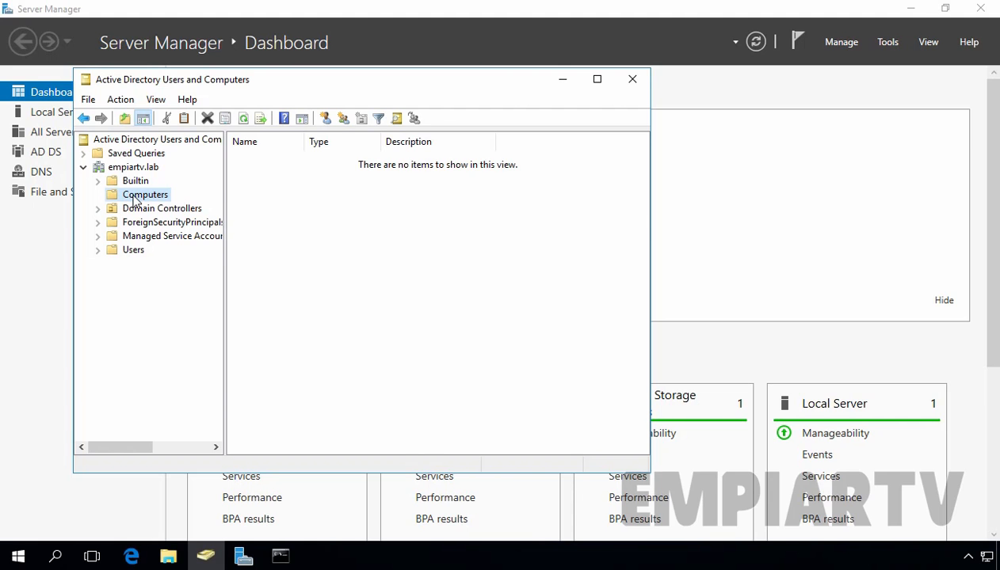
left_click(888, 41)
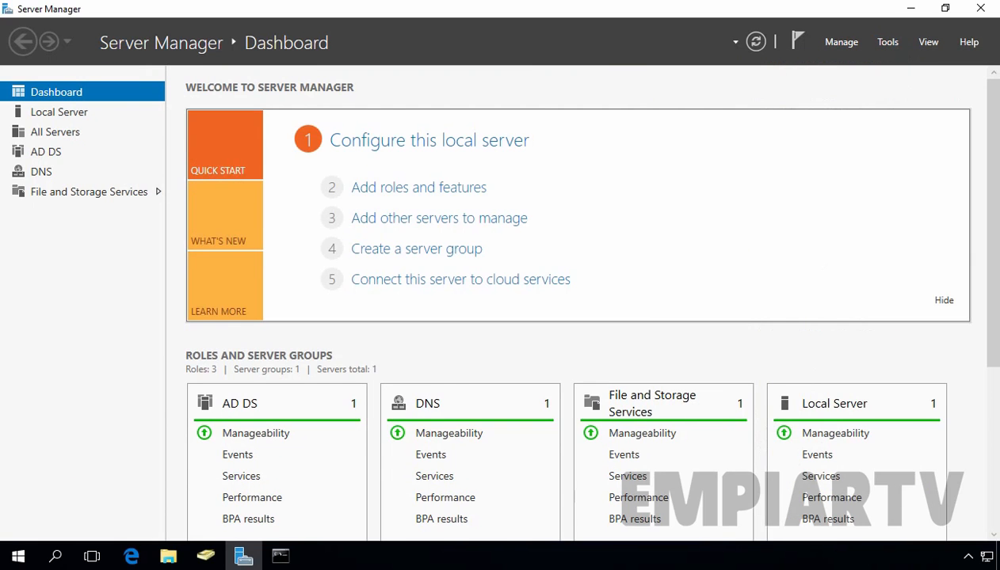
left_click(318, 555)
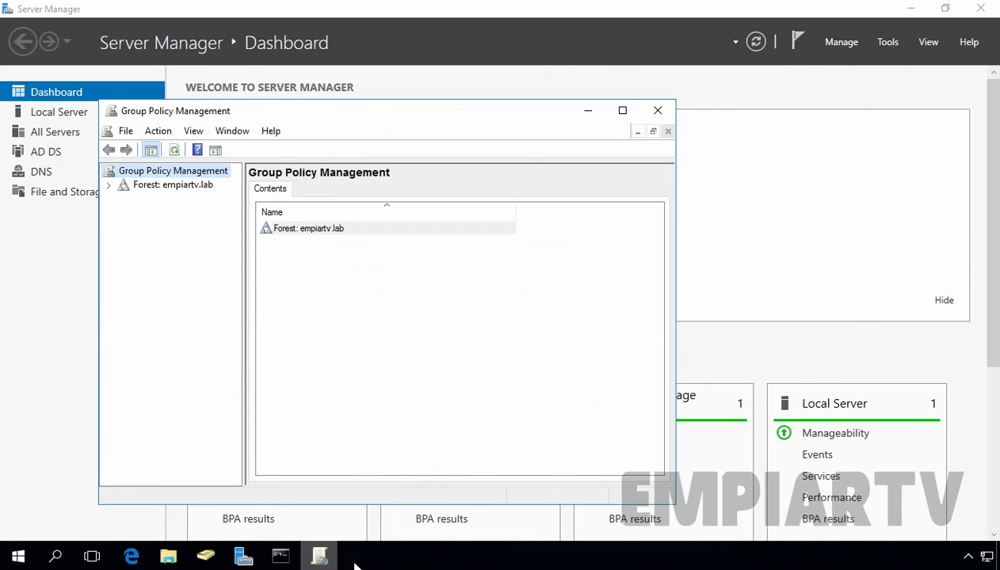
left_click(621, 111)
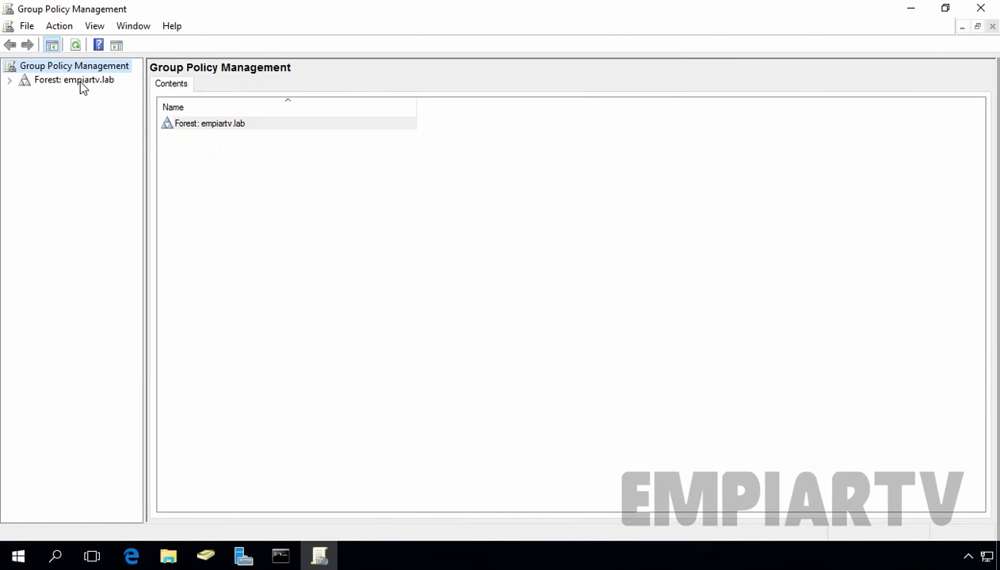
Expand Forest: empiartv.lab > Domains to show the empiartv.lab domain's contents
left_click(10, 79)
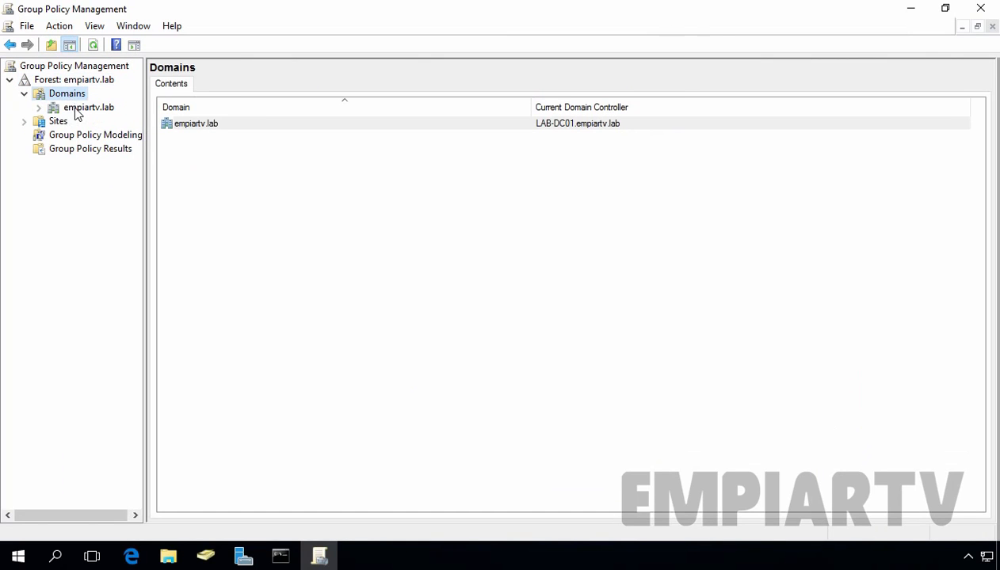
left_click(88, 108)
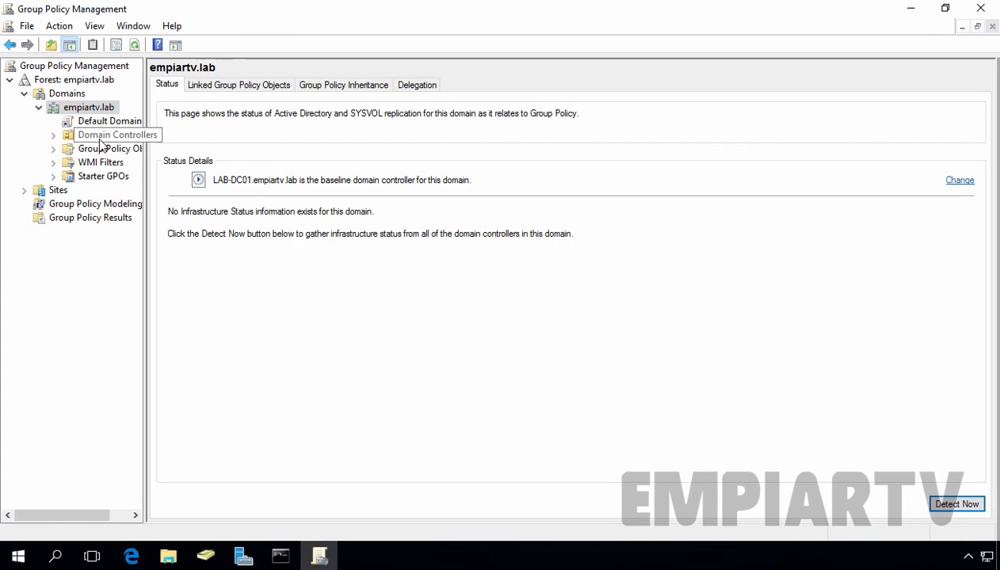
mouse_move(108, 140)
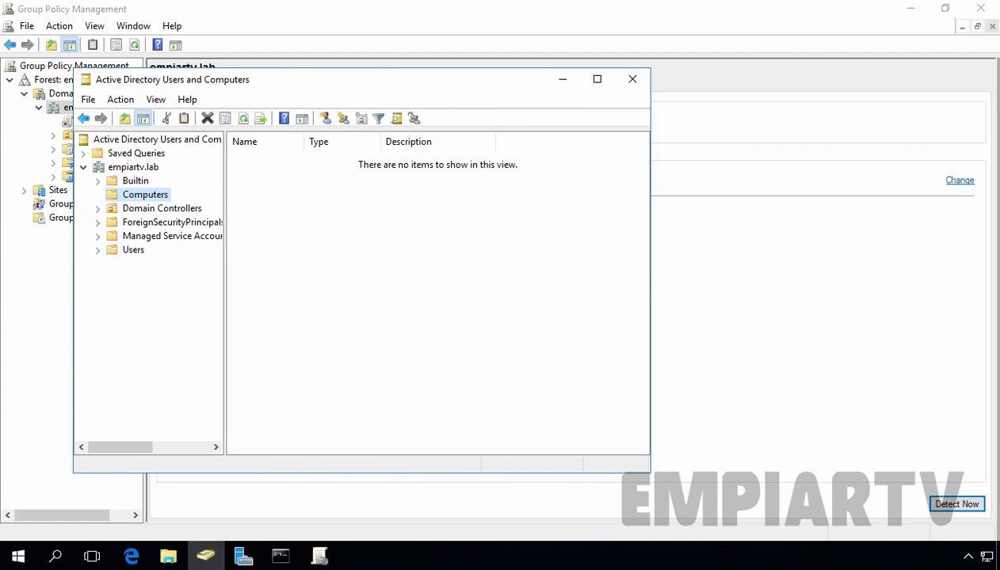
mouse_move(276, 296)
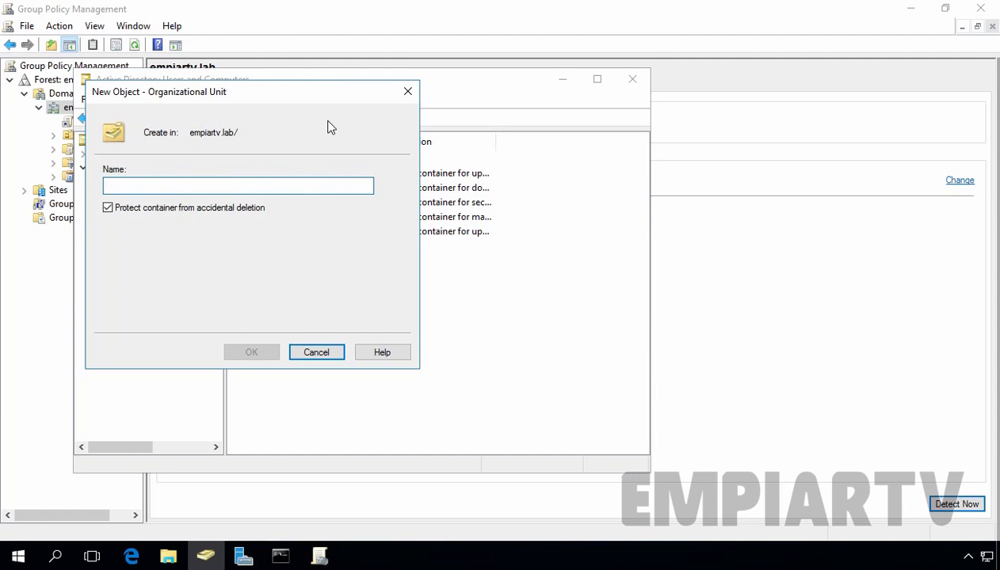
Name the new top-level organizational unit LAB-Computers and confirm its creation
type("LAB-Computers")
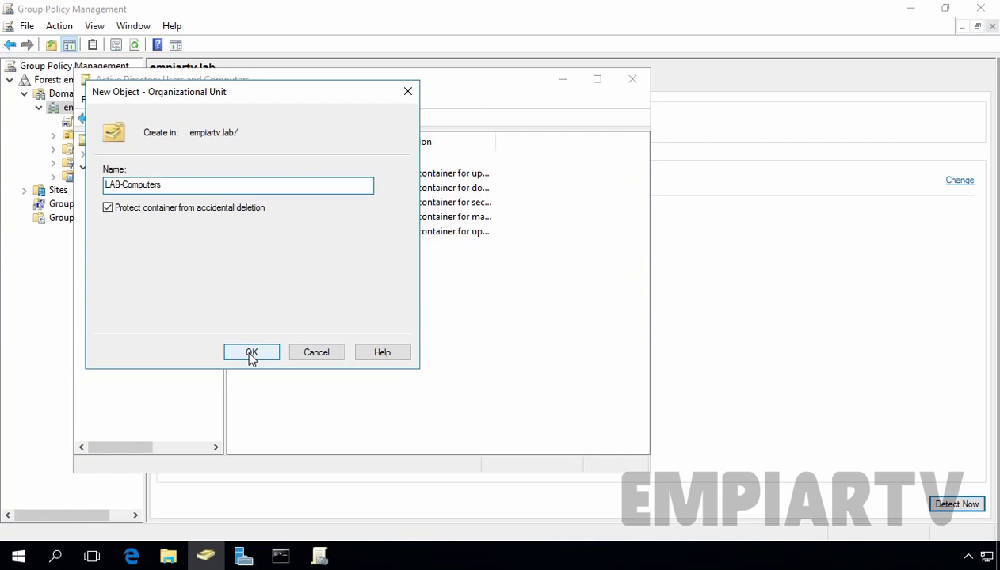
left_click(250, 352)
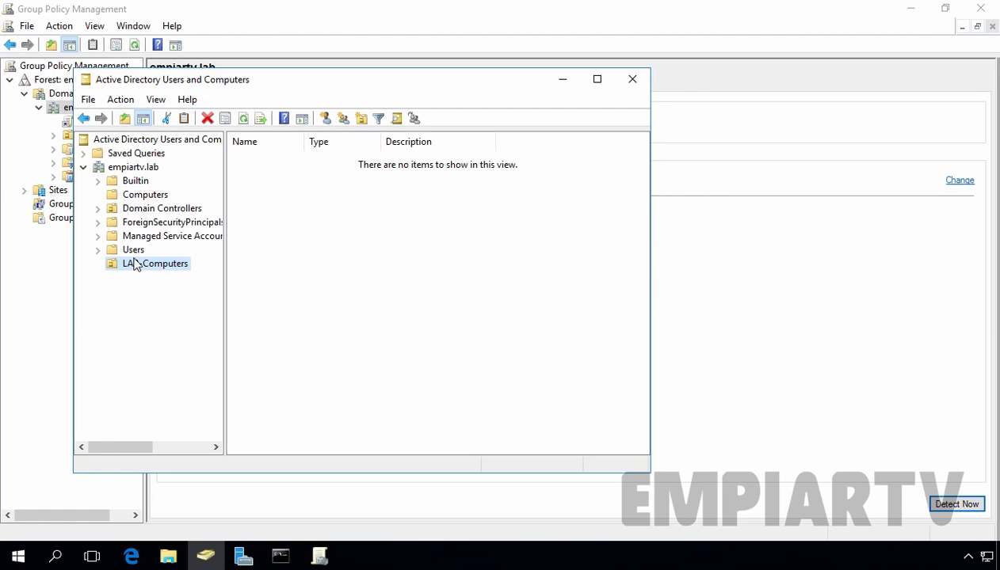
Start an elevated Command Prompt from the system shortcuts menu
right_click(17, 555)
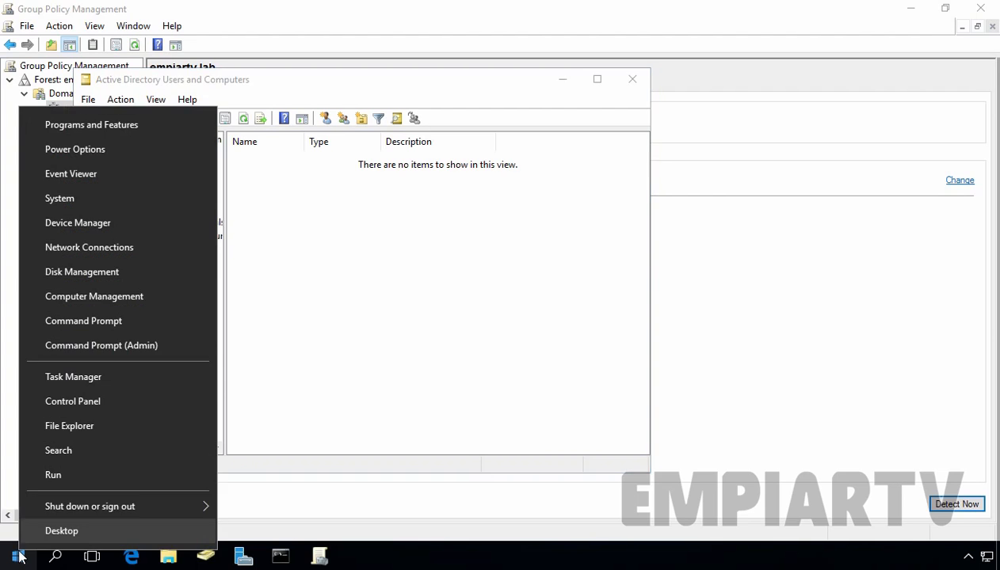
left_click(101, 346)
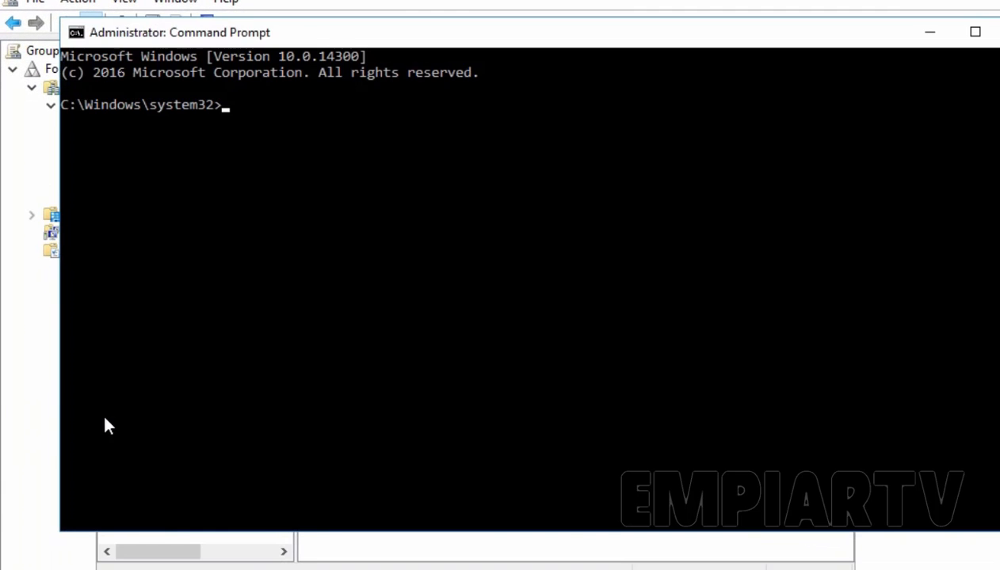
Run redircmp ou=lab-computers,dc=empiartv,dc=lab to redirect new computer accounts to LAB-Computers
type("redi")
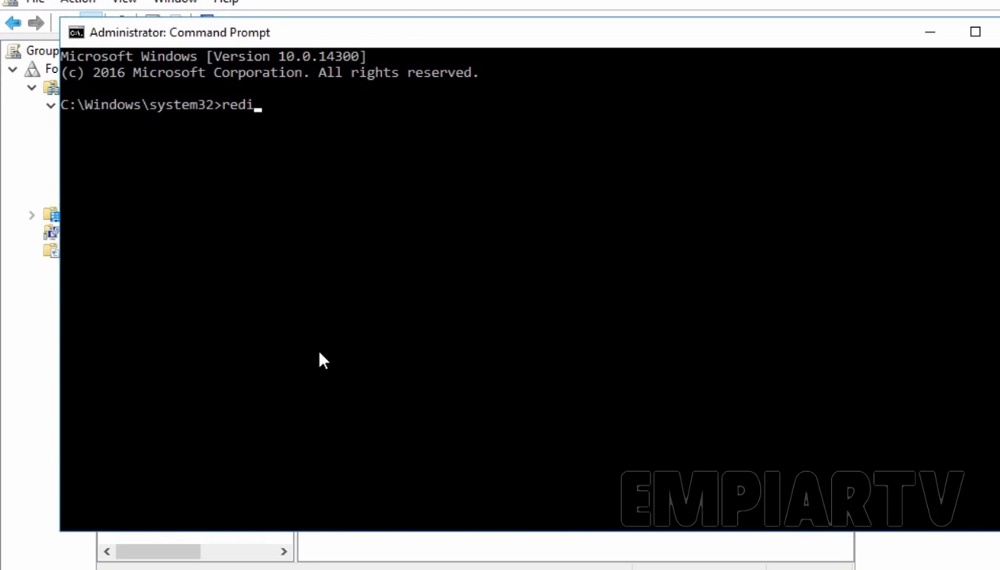
type("rcmp ou")
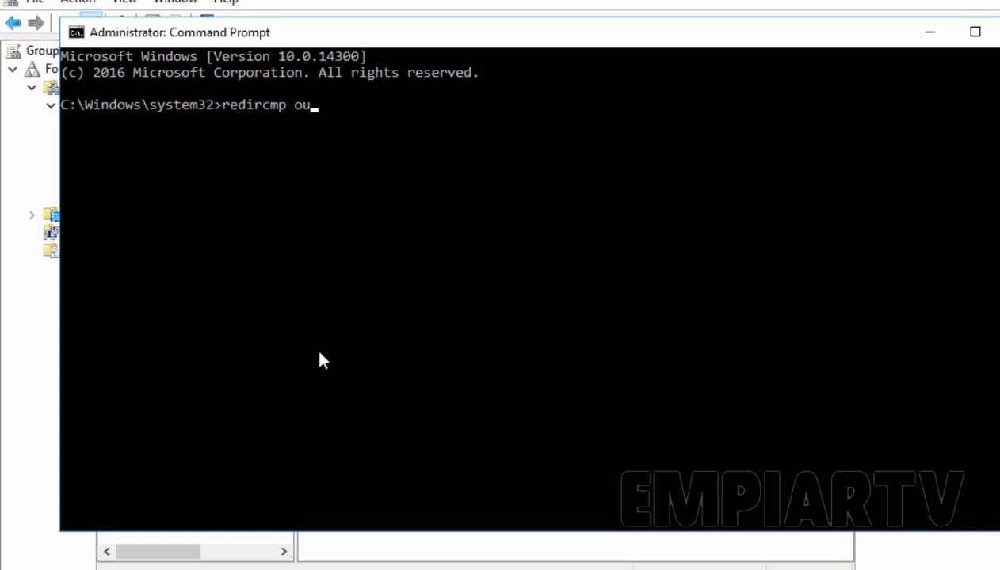
type("=")
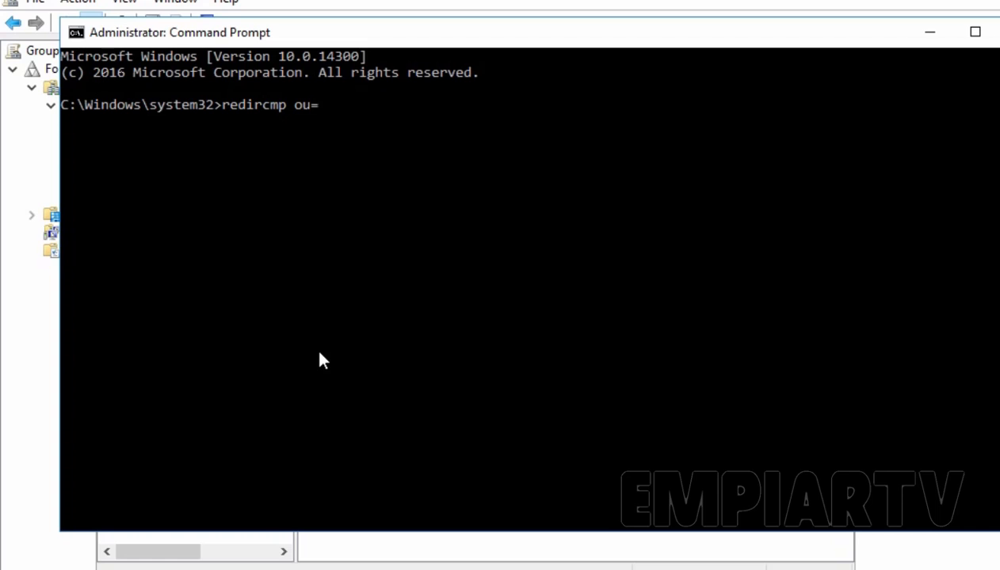
type("lab-")
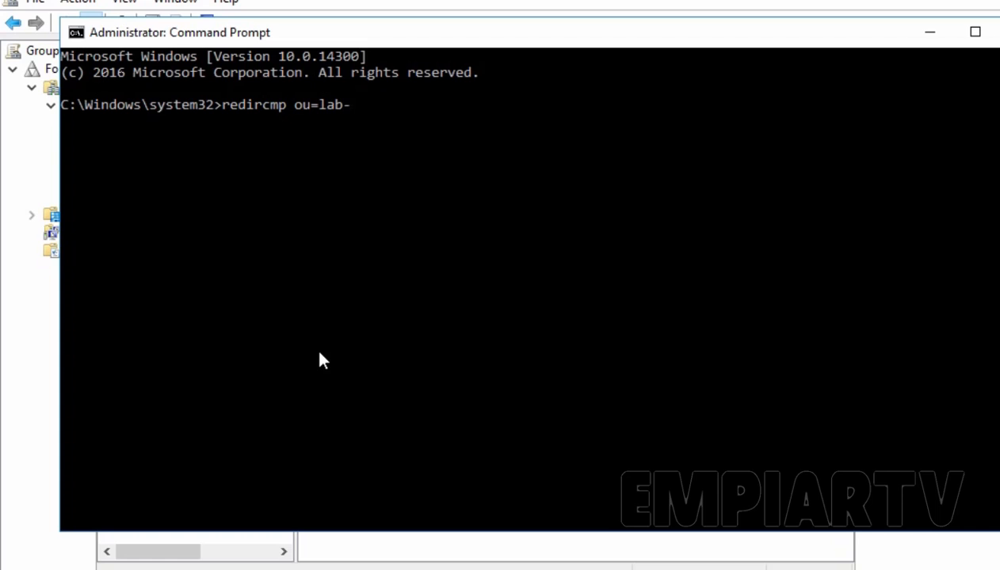
type("computers")
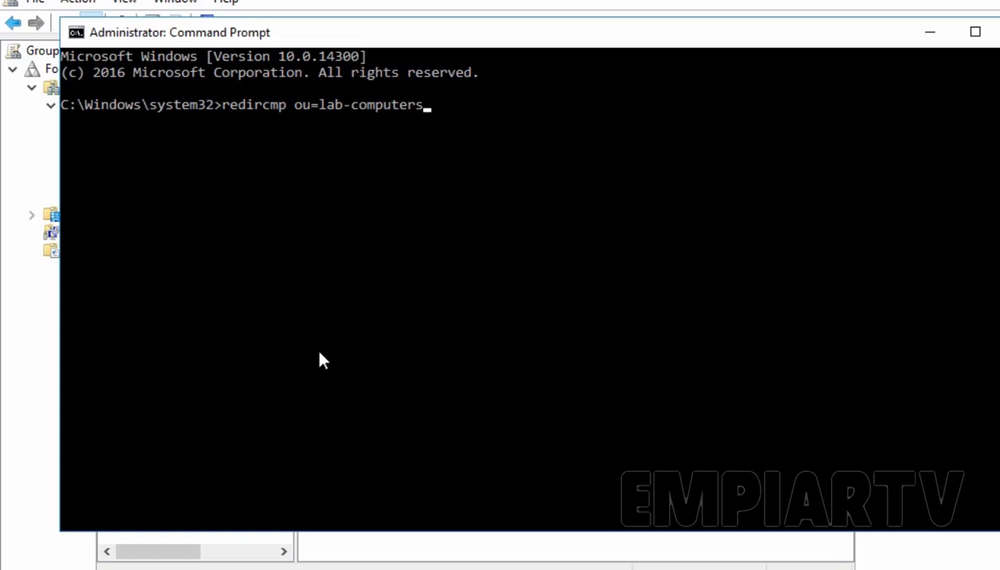
type(",dc=")
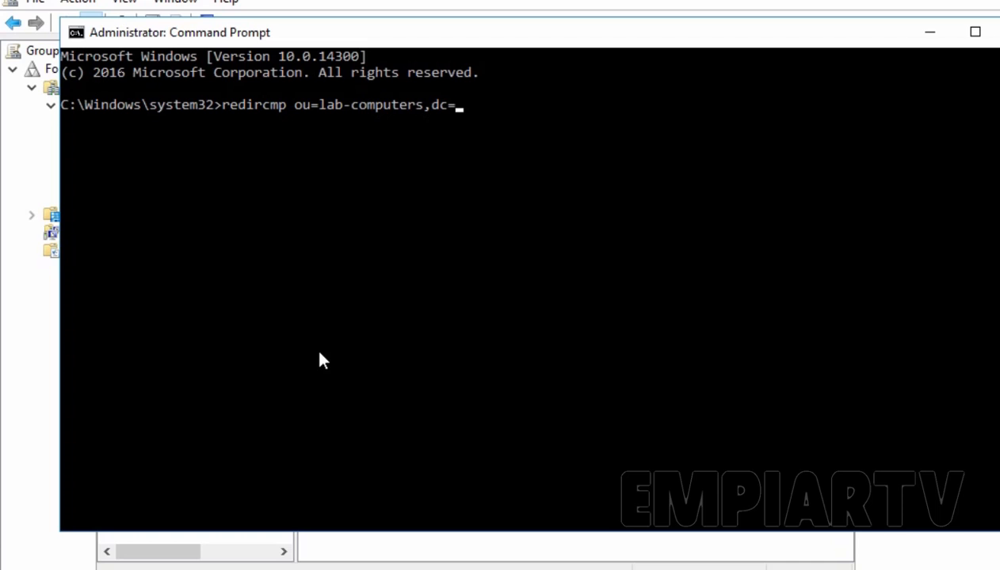
type("empi")
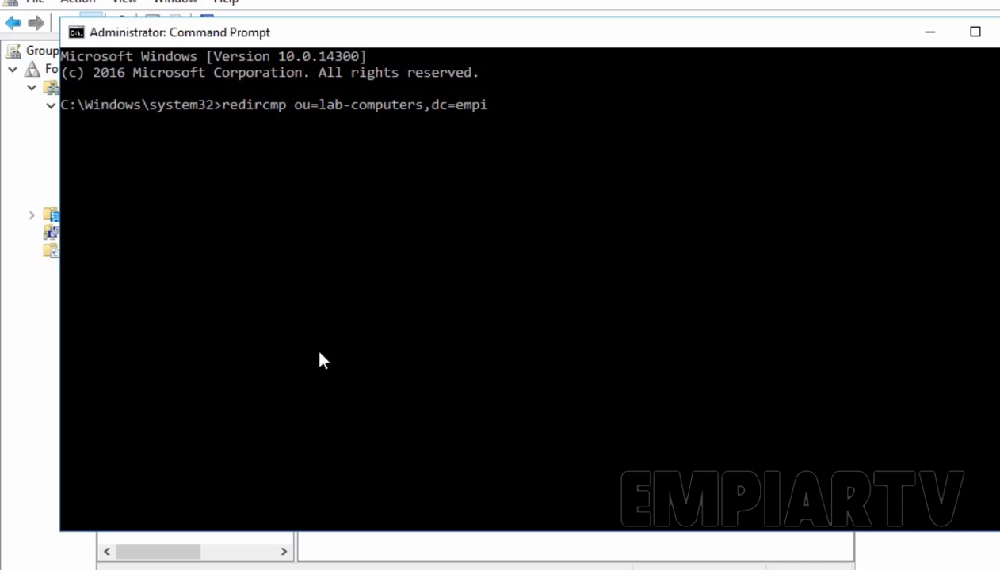
type("artv,")
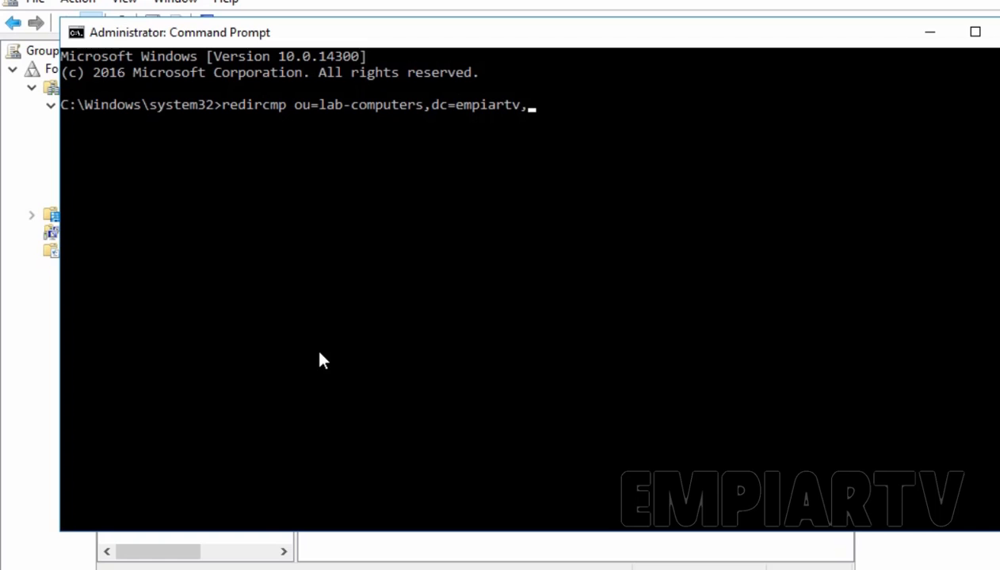
type("dc=lab")
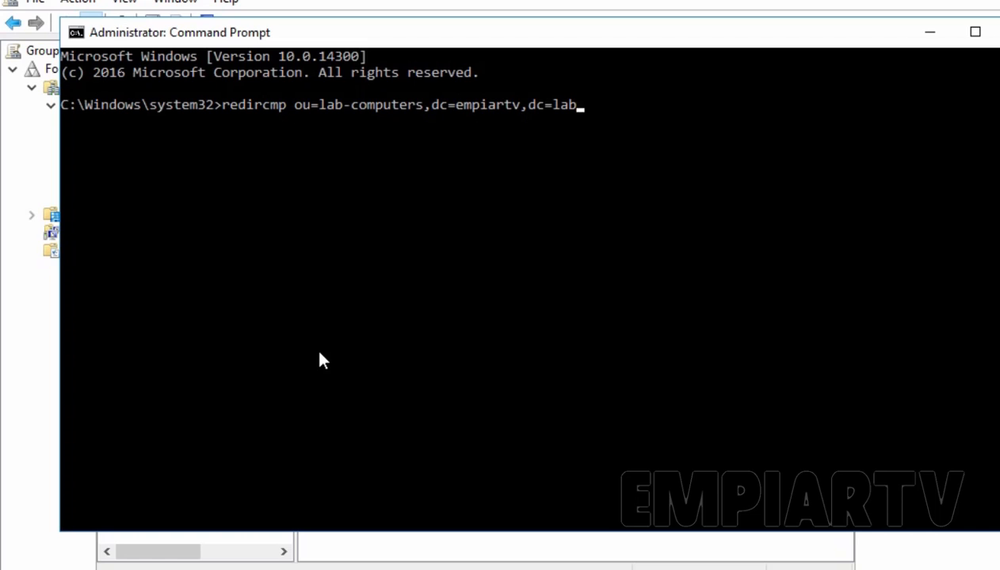
key("Enter")
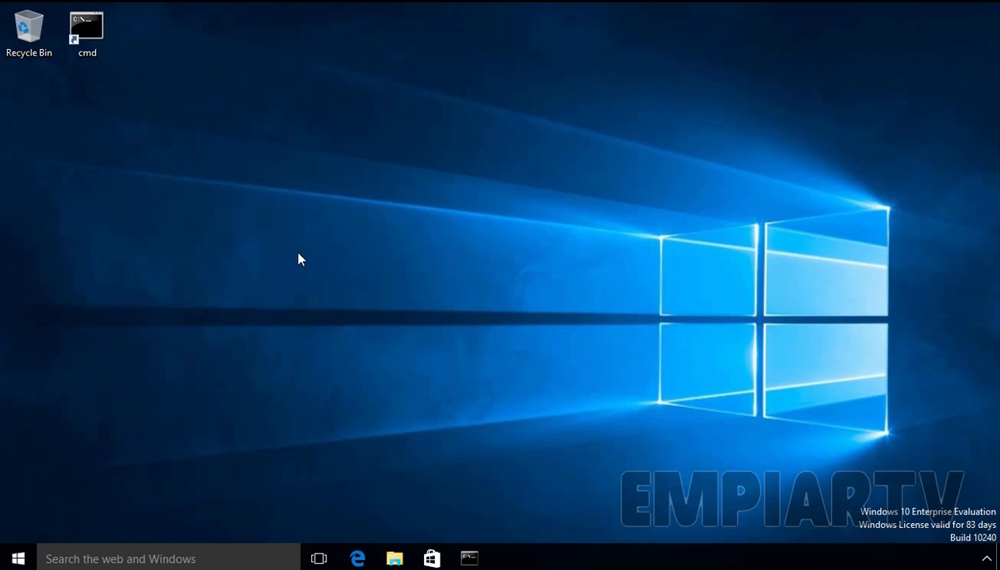
mouse_move(286, 273)
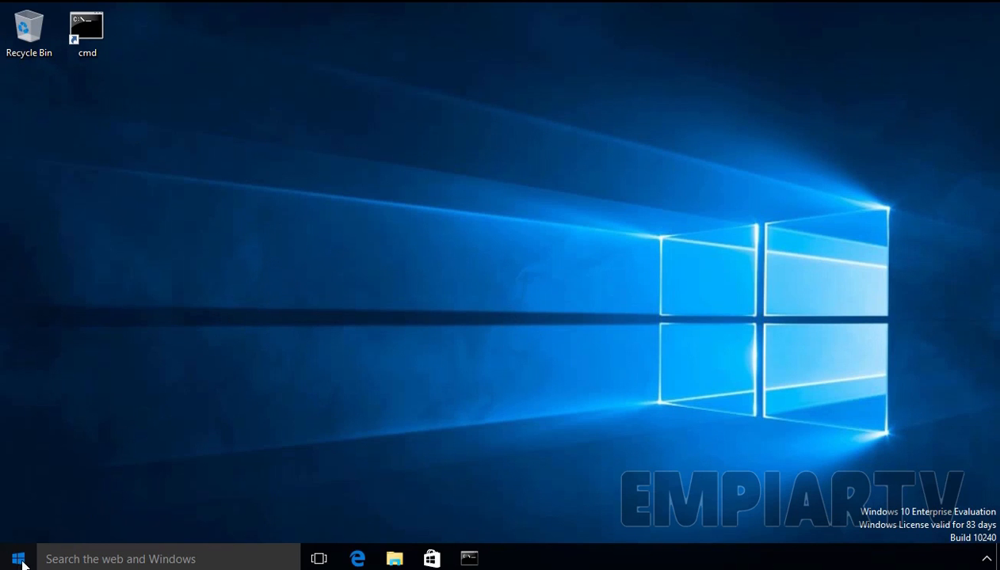
Navigate Start > Settings > System > About to show PC name LAB-CLI01 in WORKGROUP
left_click(17, 557)
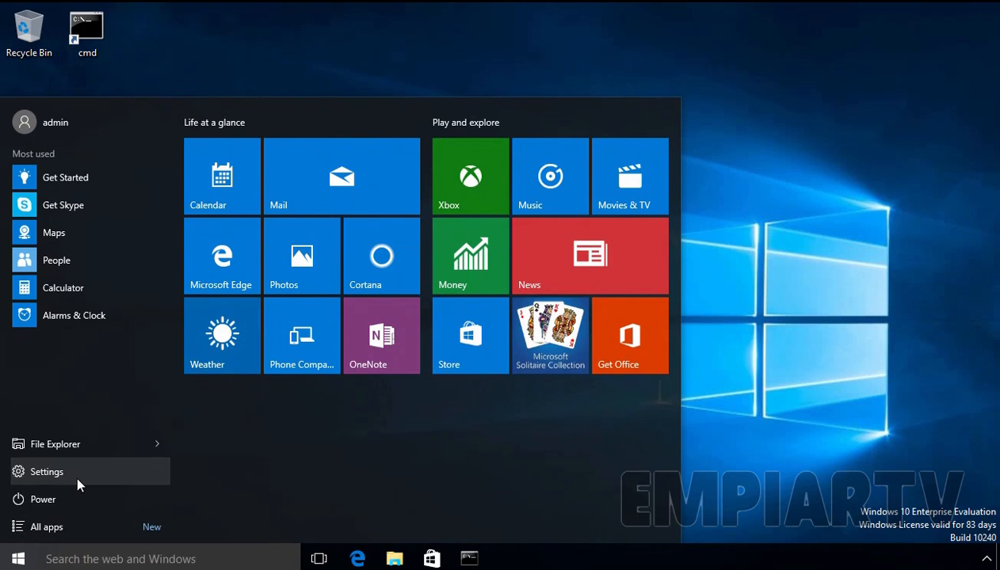
left_click(46, 472)
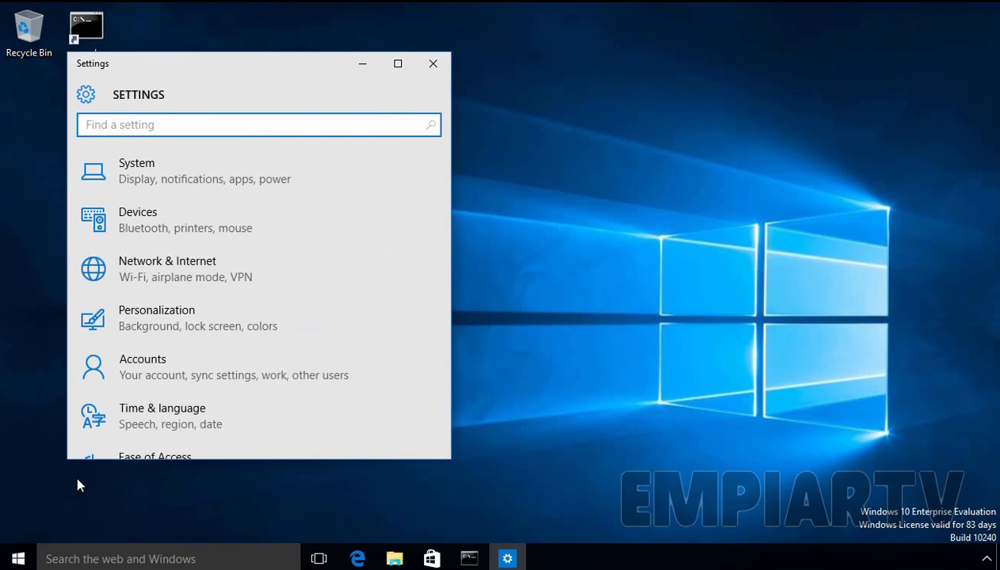
left_click(136, 171)
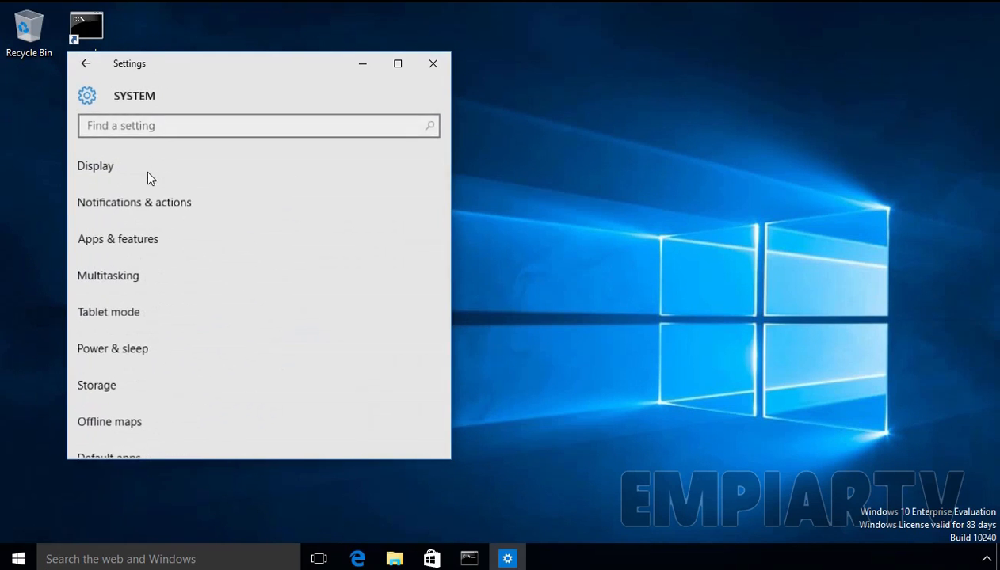
scroll("down", 3)
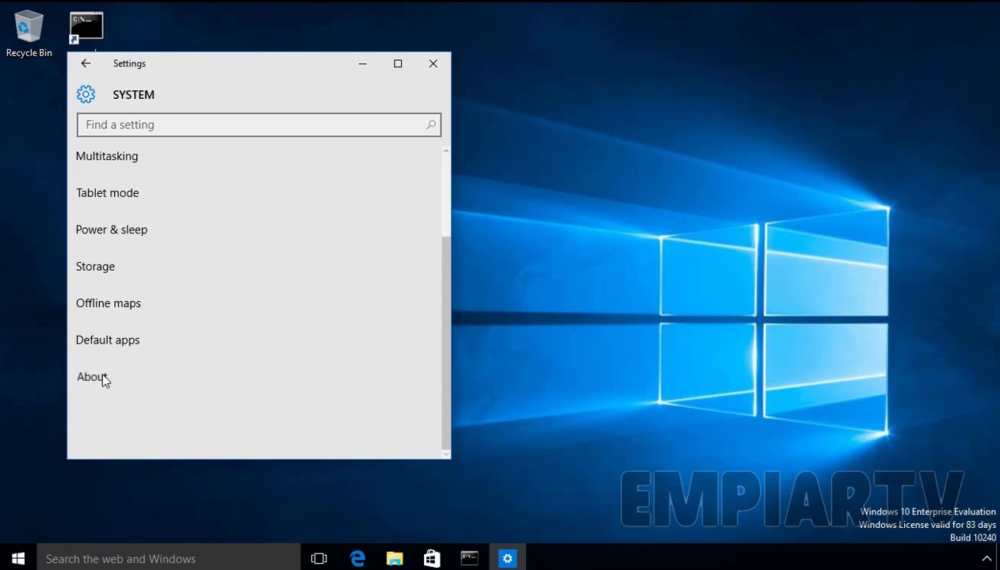
left_click(90, 377)
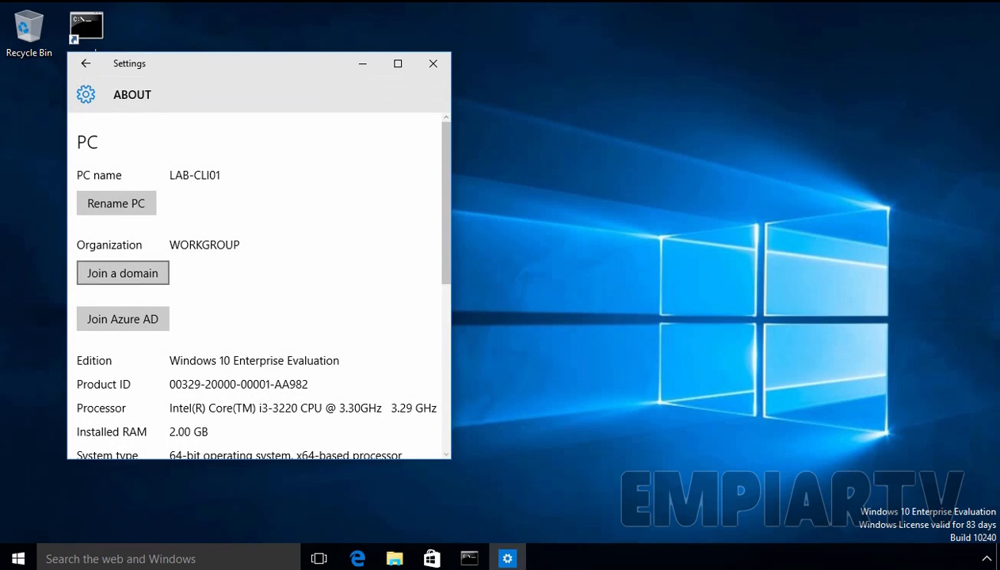
Begin the domain join and submit empiartv as the domain name
left_click(122, 272)
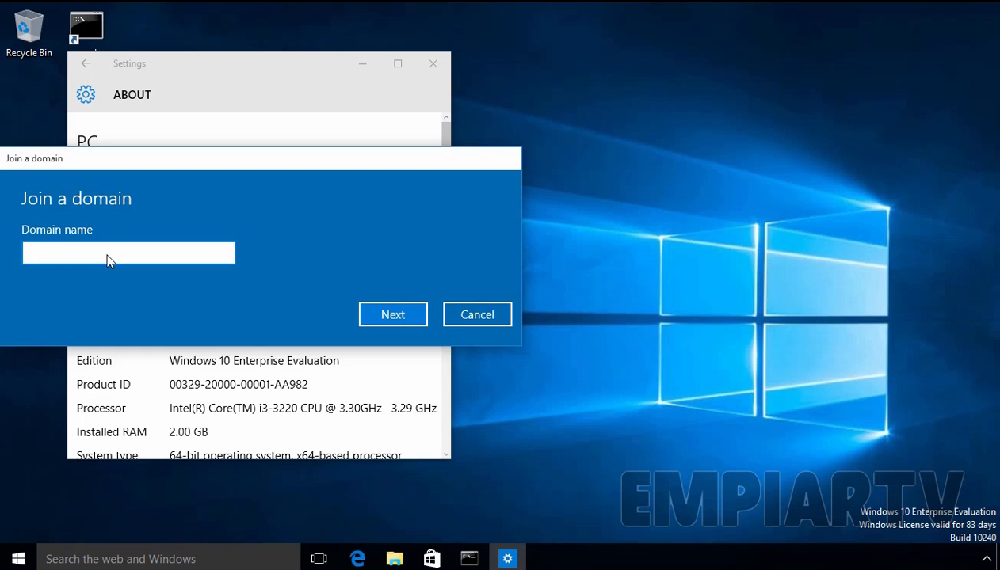
type("empiartv")
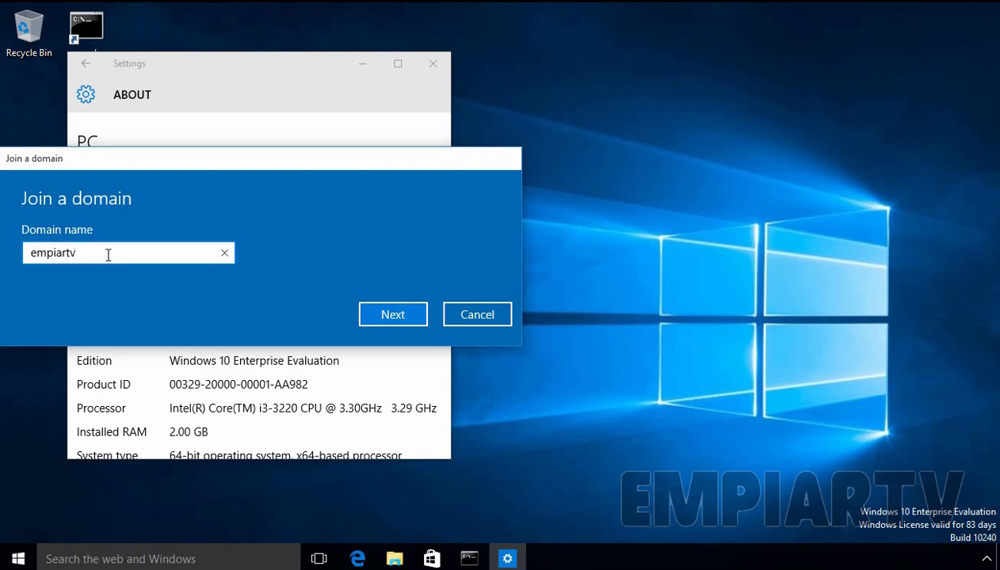
left_click(393, 313)
type("Ad")
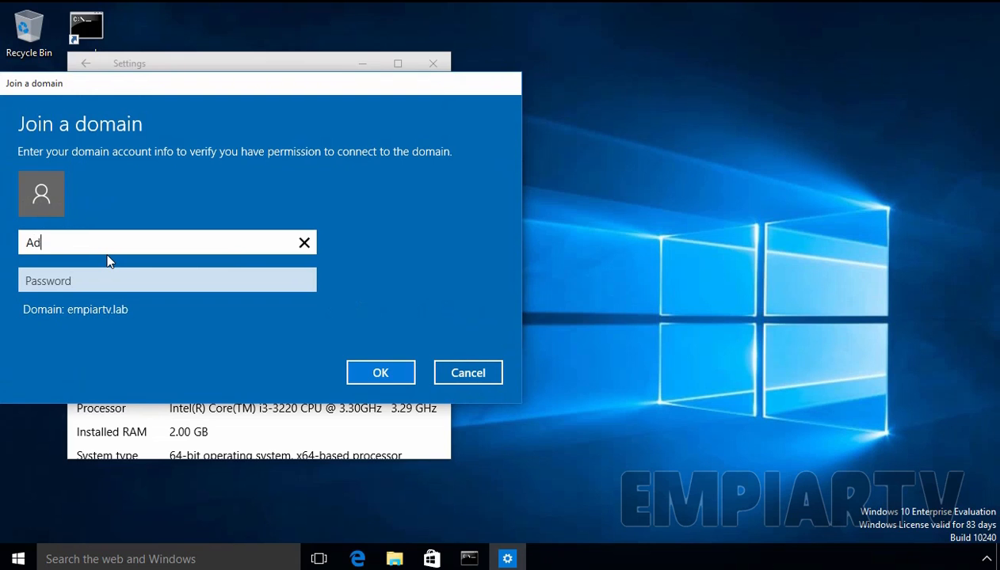
Authenticate as administrator to complete the join, skipping the add-account offer
type("ministrator")
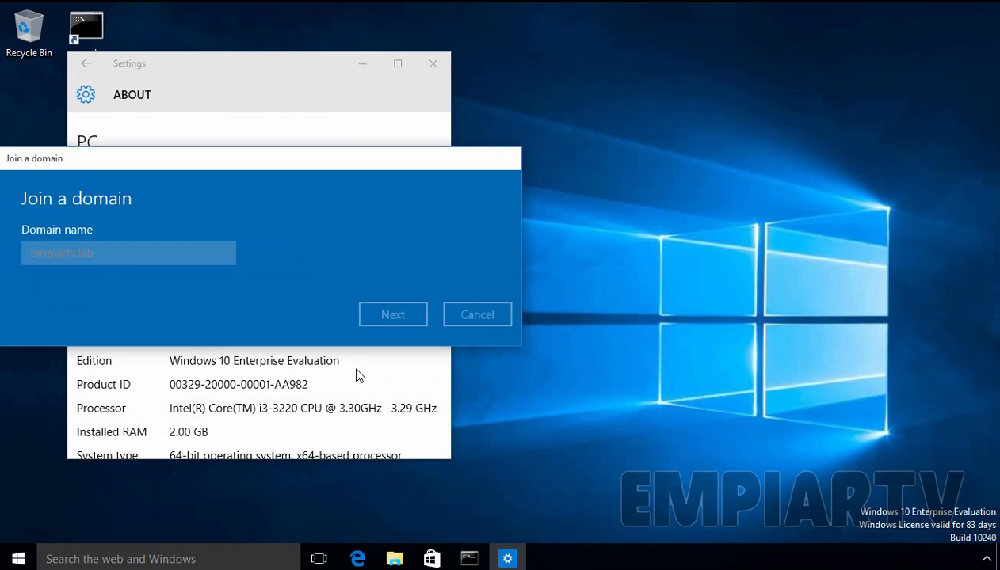
left_click(393, 314)
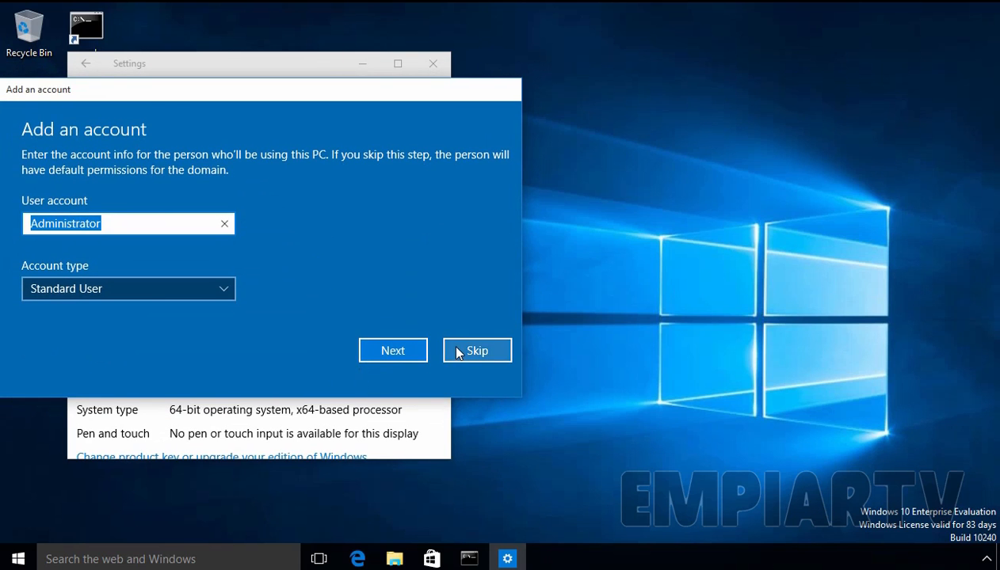
left_click(477, 350)
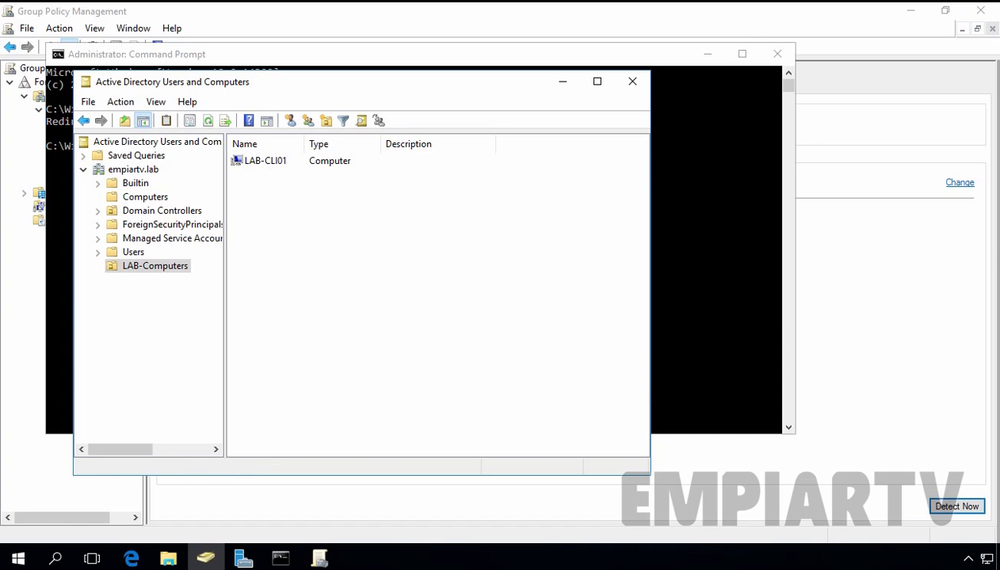
Select LAB-CLI01 inside LAB-Computers, then view the default Computers container for comparison
left_click(266, 160)
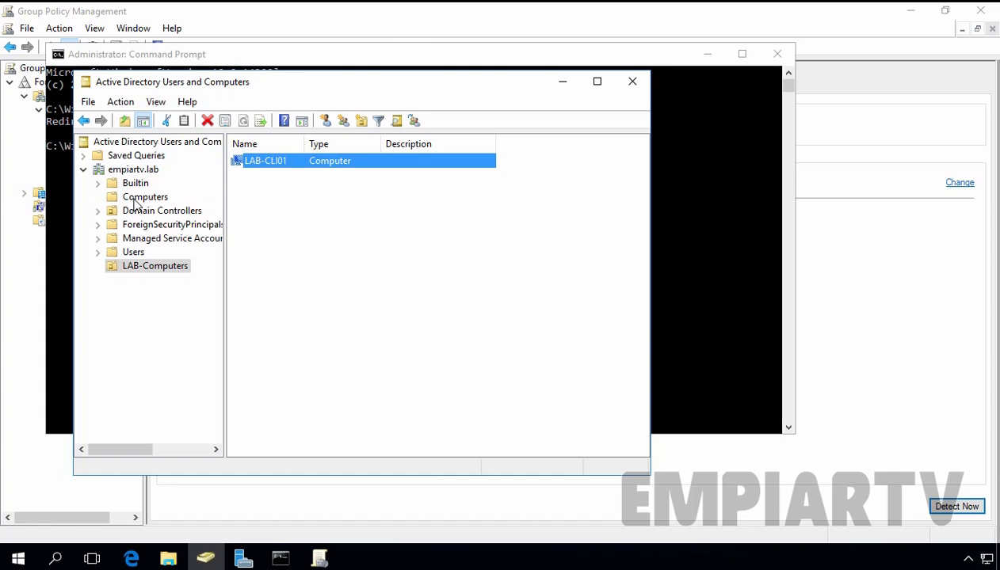
left_click(144, 196)
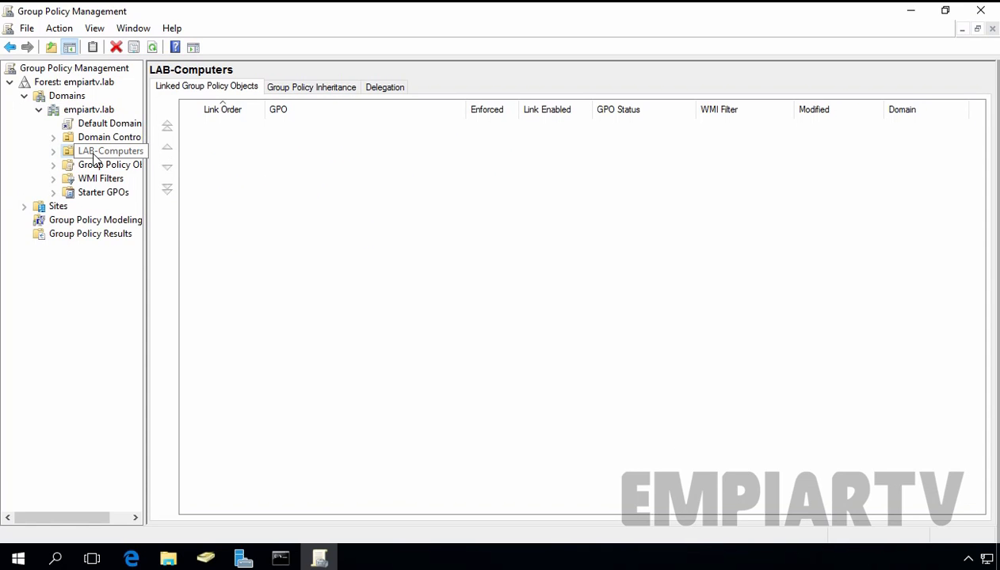
Select the LAB-Computers OU to display its empty list of linked Group Policy Objects
left_click(110, 151)
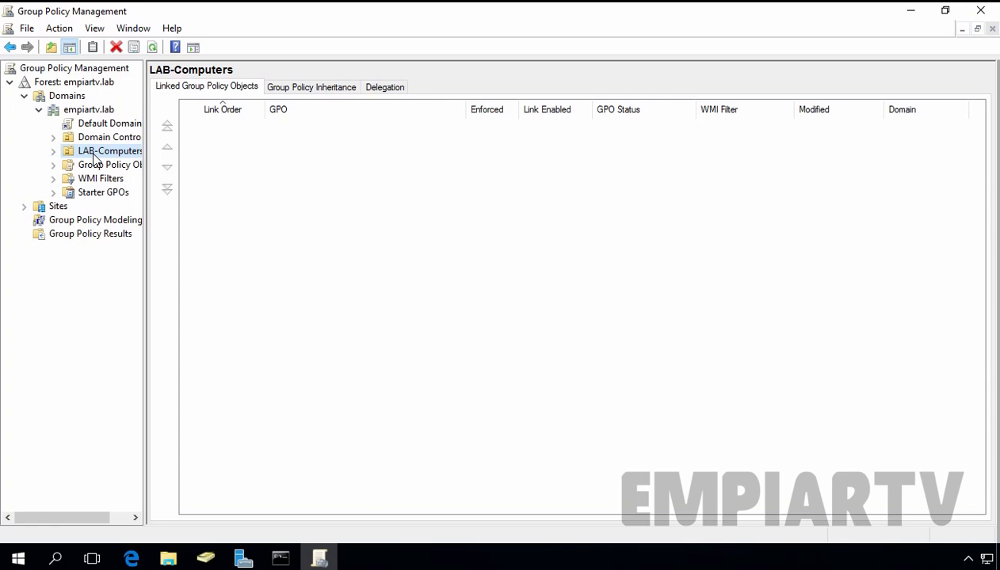